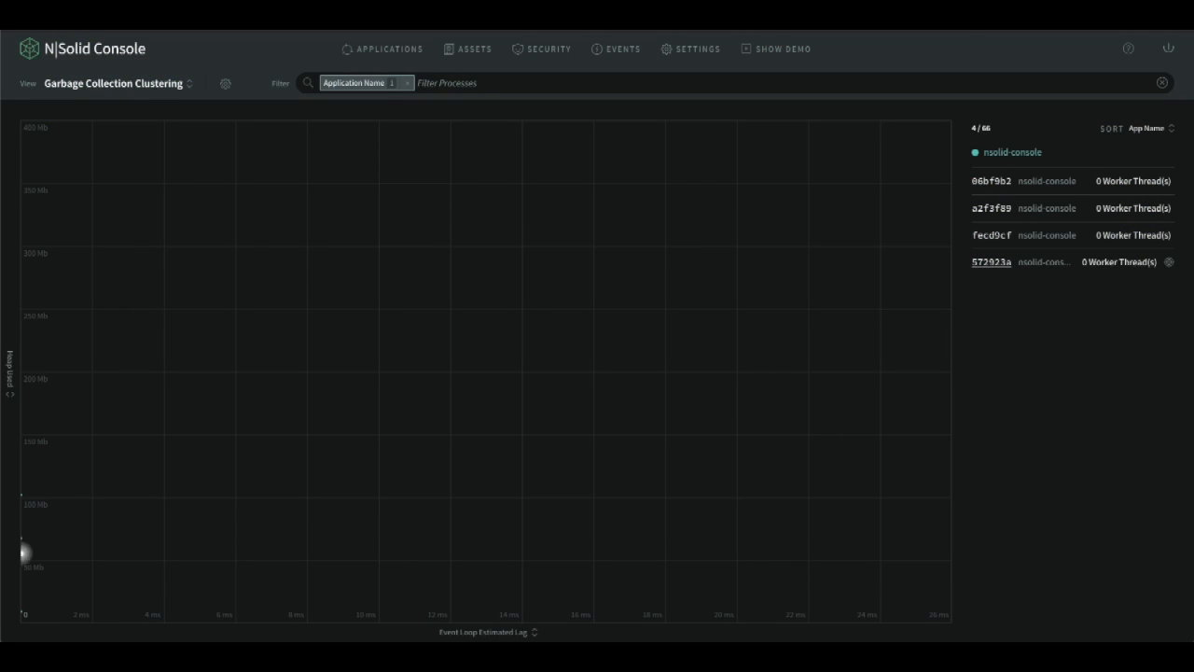
click(991, 261)
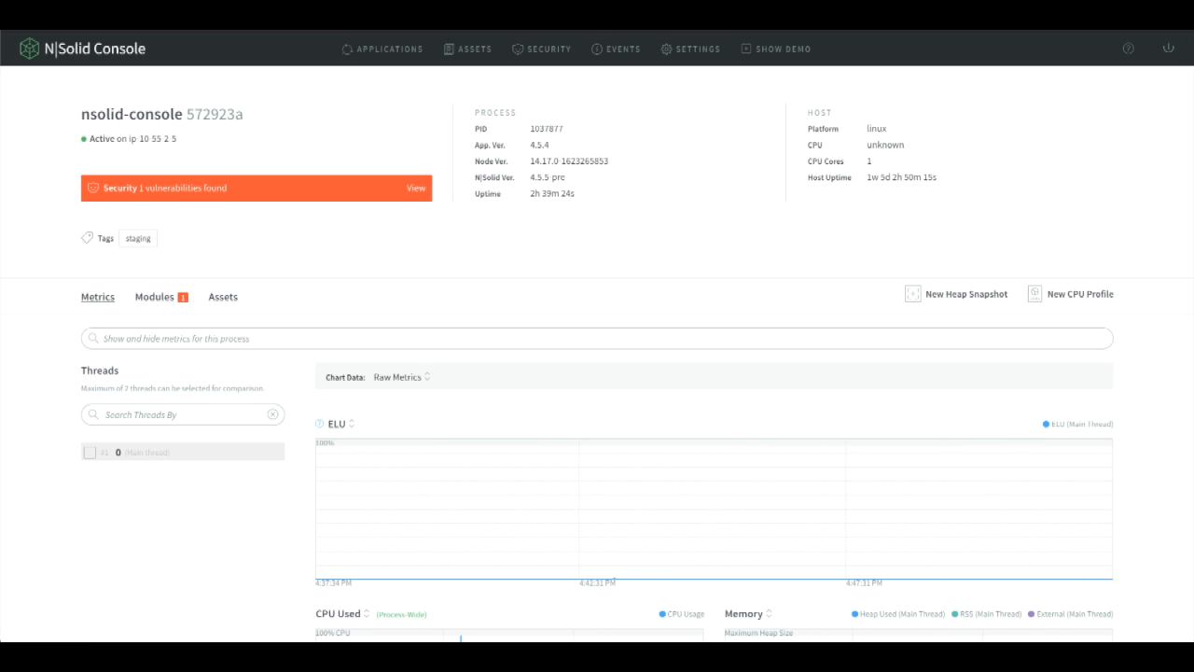
click(153, 296)
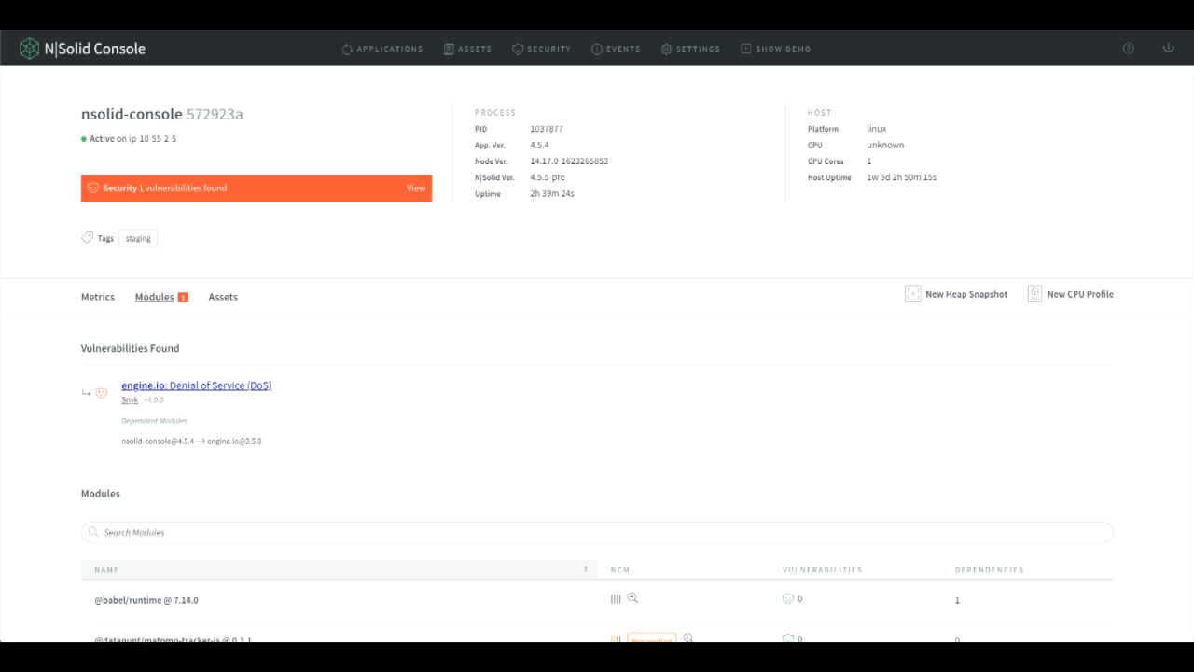
scroll(down, 3)
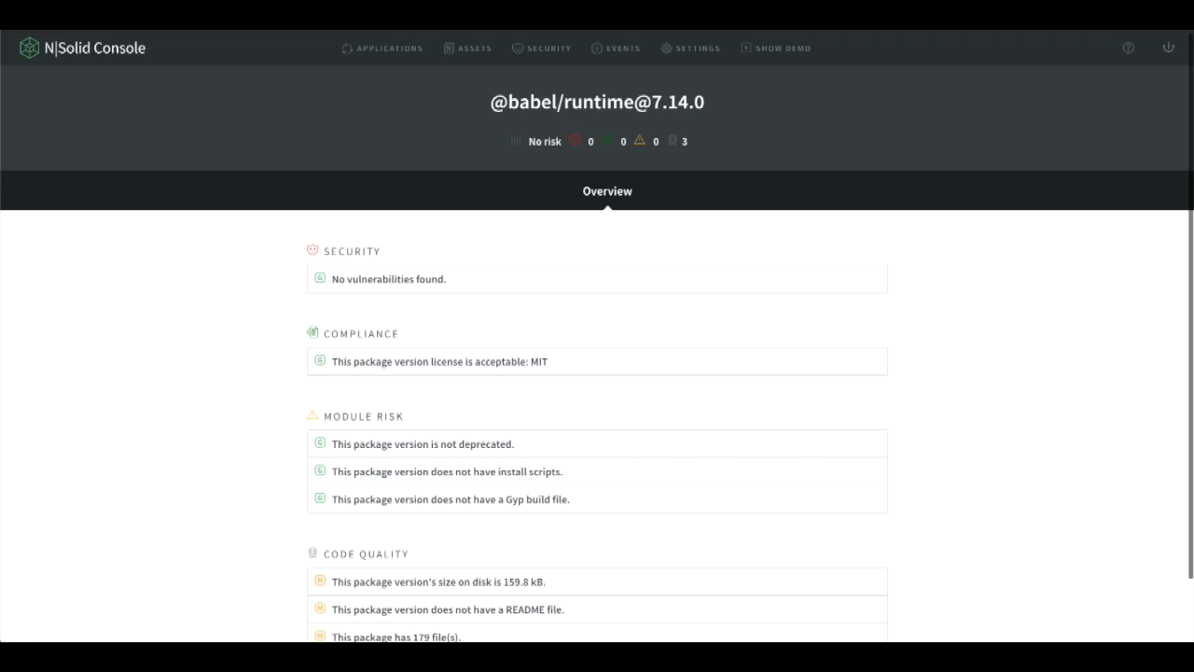
scroll(down, 3)
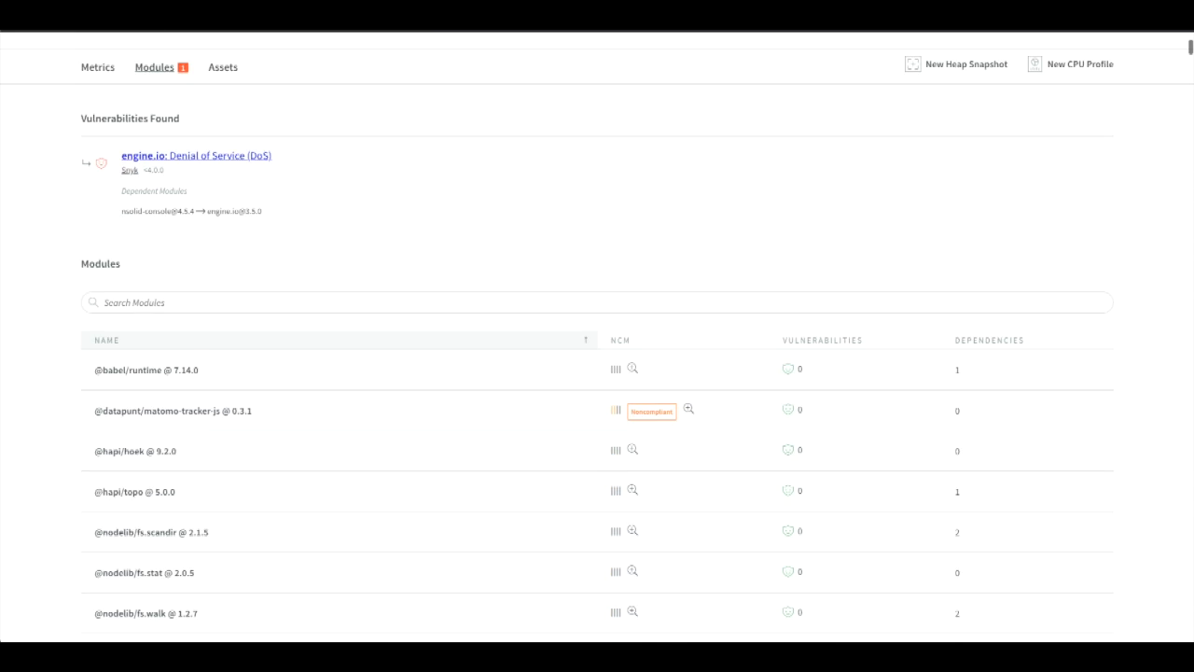
scroll(down, 3)
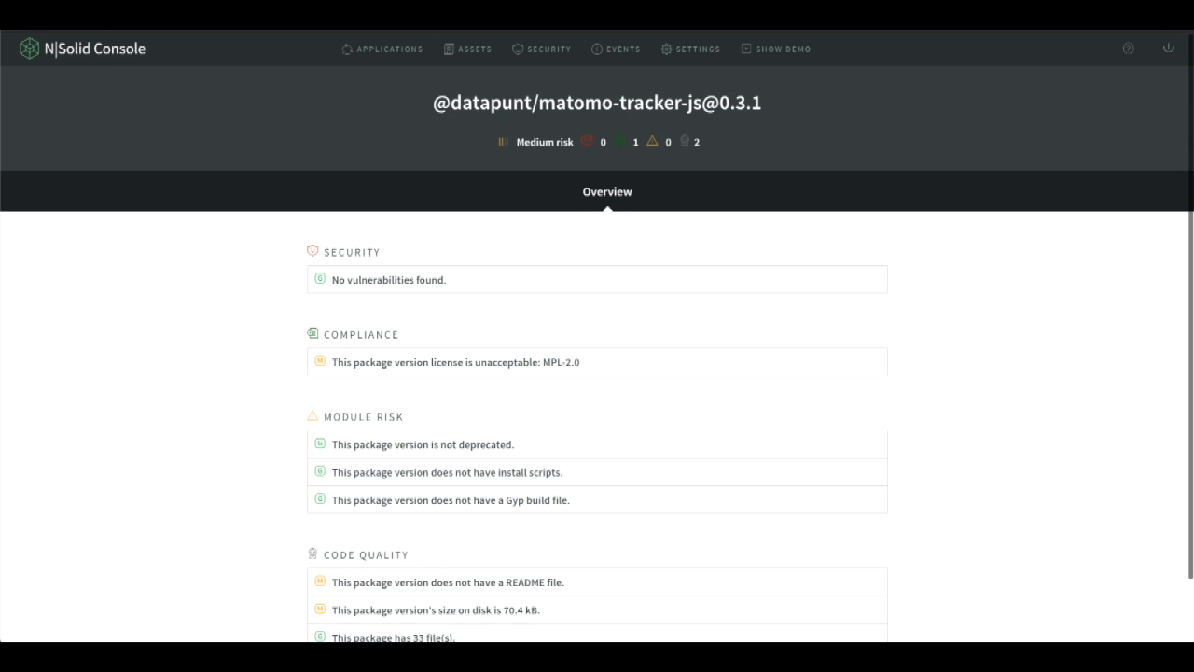
scroll(down, 3)
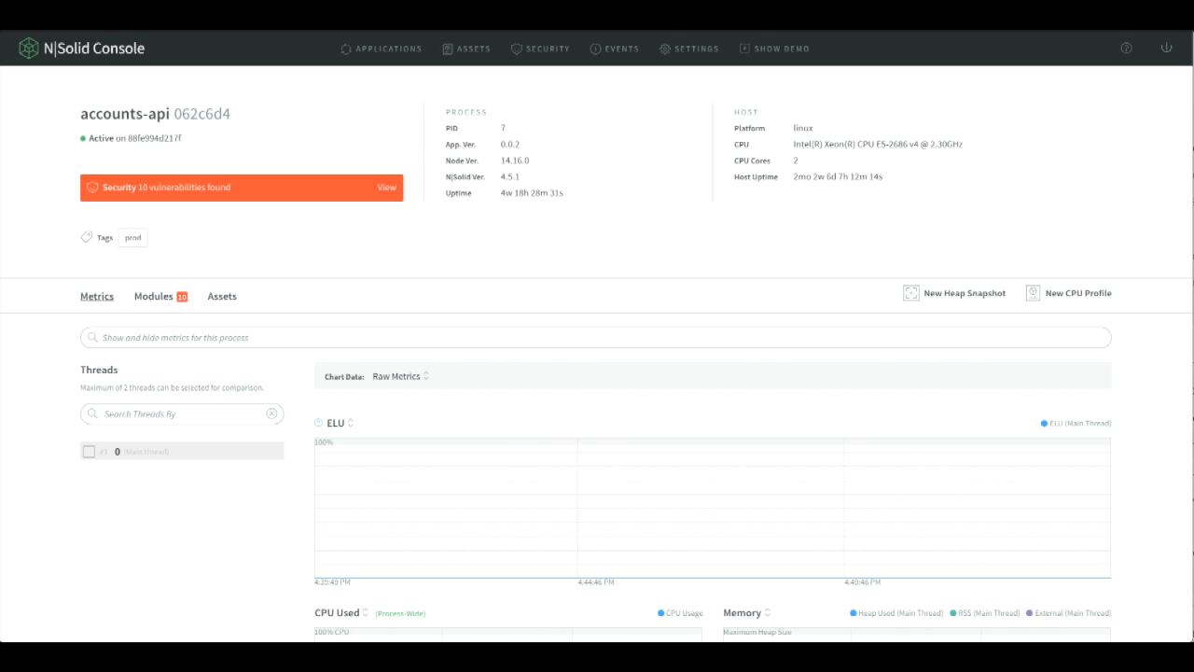
click(154, 295)
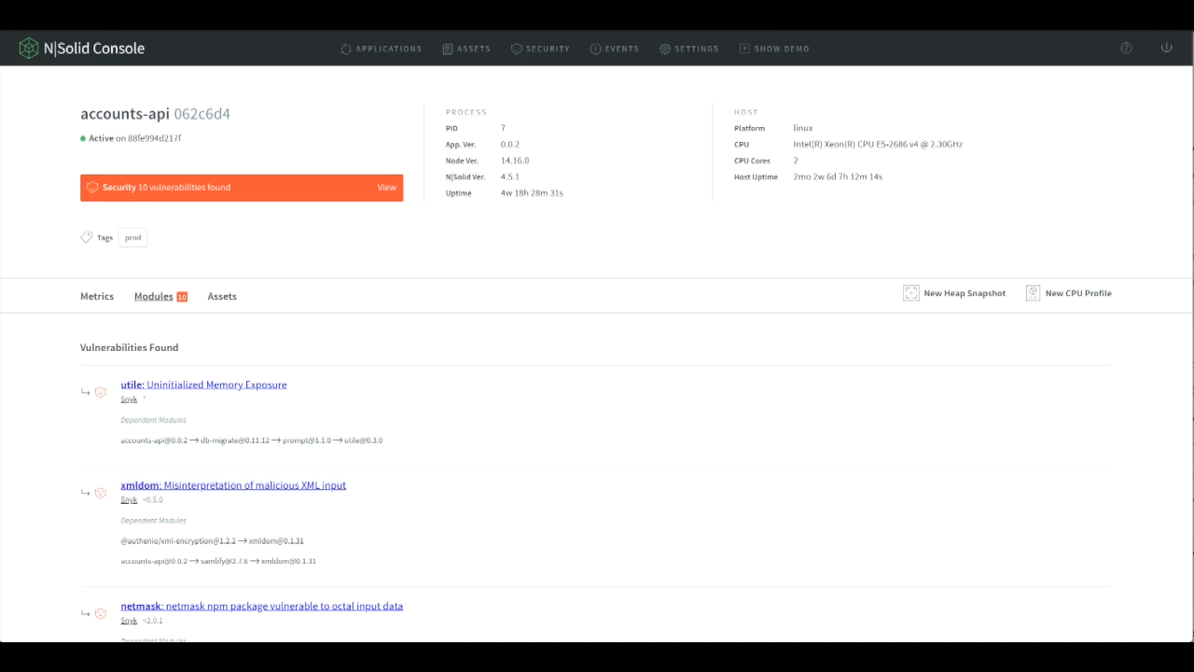
scroll(down, 3)
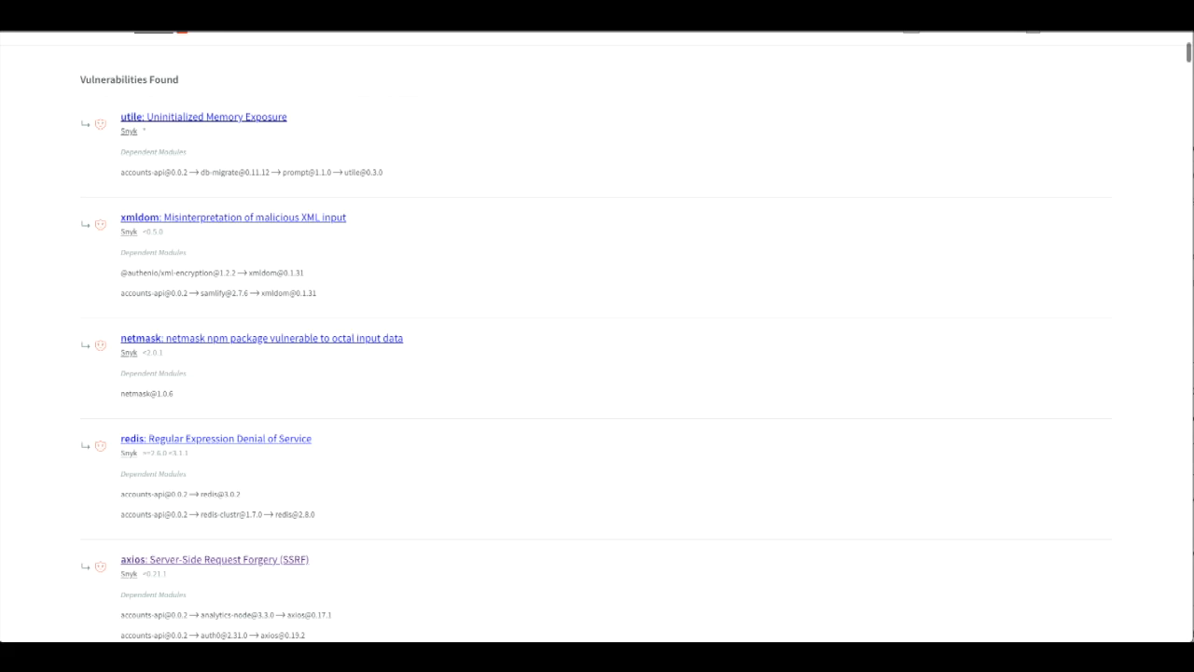